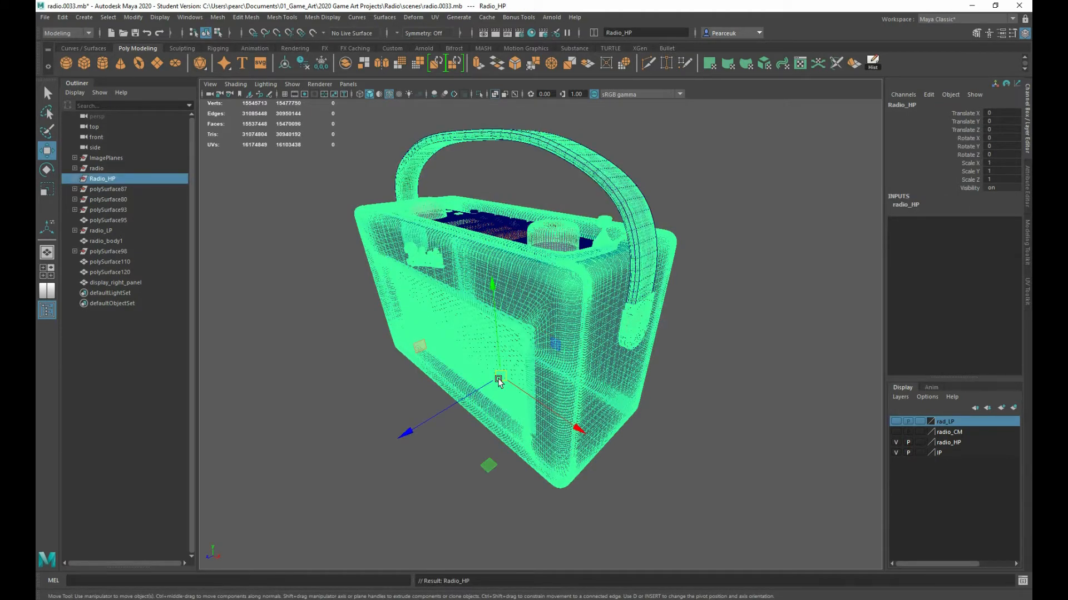
Step: Parent the stray high-poly surfaces under Radio_HP and increment-save the scene
{"action": "left_click_drag", "start_coordinate": [497, 382], "coordinate": [507, 324]}
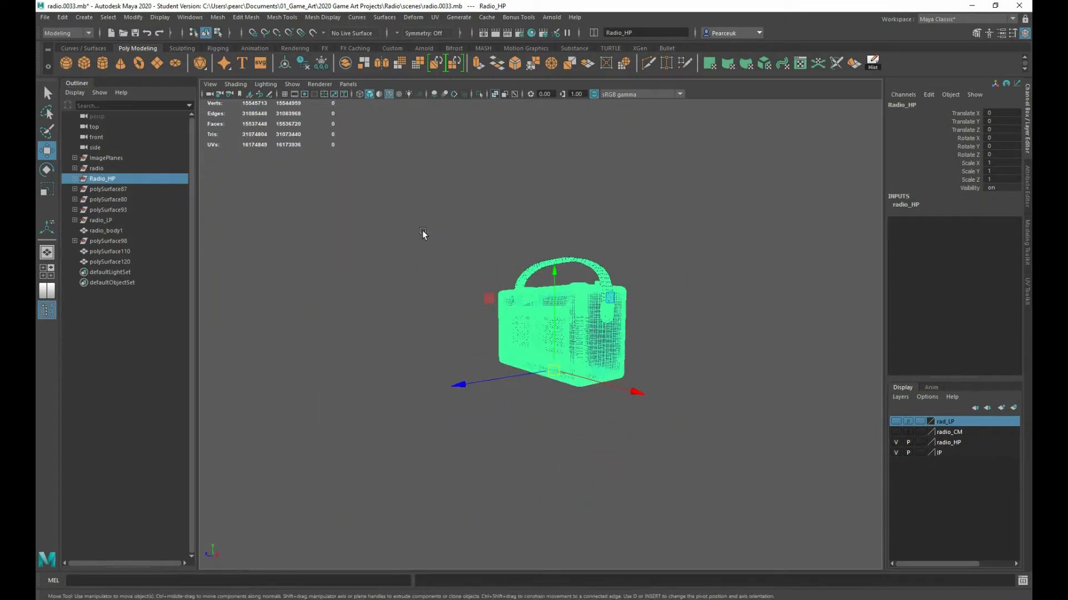
{"action": "left_click", "coordinate": [110, 261]}
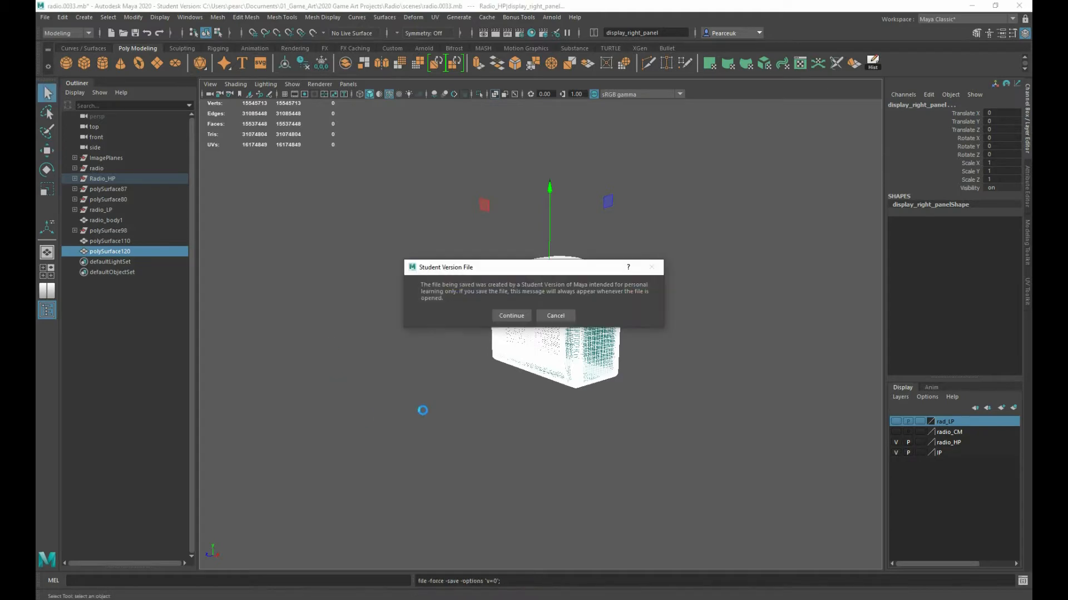
Step: Confirm the student-version save as 0034, show rad_LP, and parent radio_body1 and loose pieces under radio_LP
{"action": "left_click", "coordinate": [511, 316]}
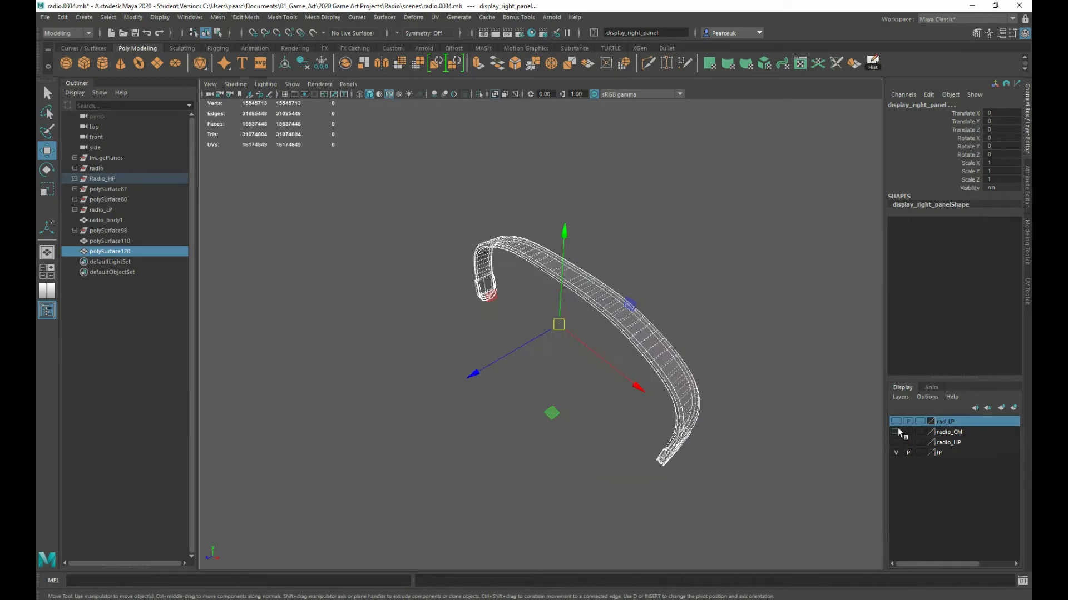
{"action": "left_click_drag", "start_coordinate": [558, 324], "coordinate": [708, 374]}
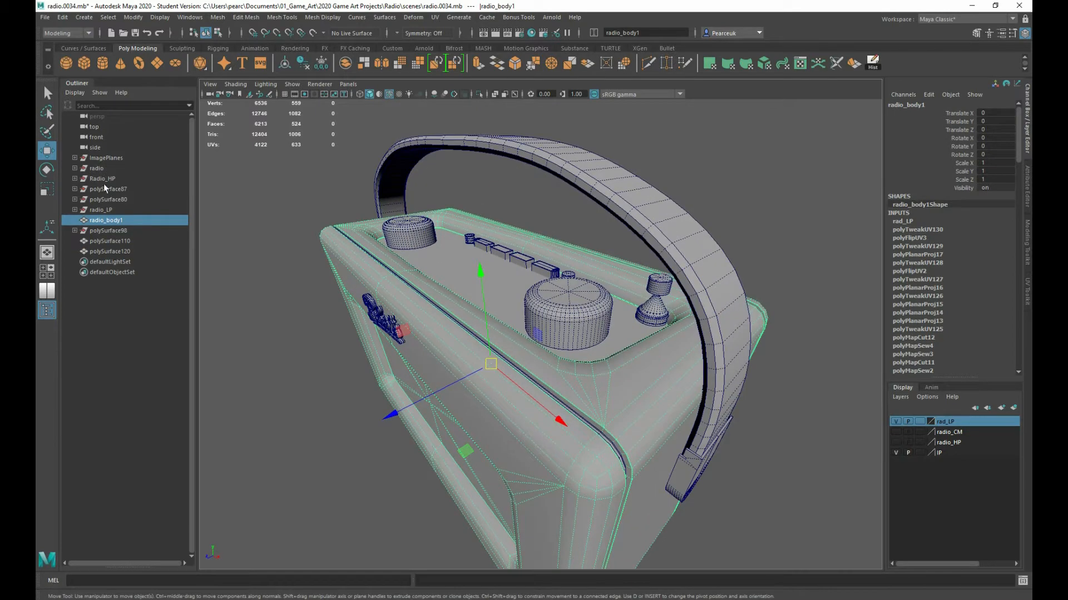
{"action": "left_click", "coordinate": [105, 209]}
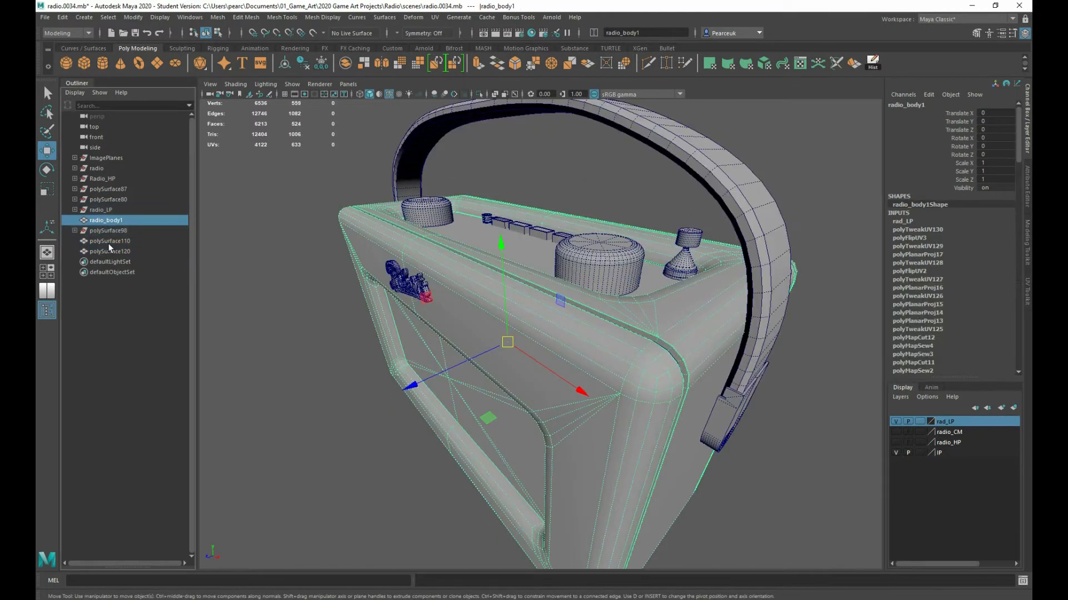
{"action": "left_click", "coordinate": [109, 246]}
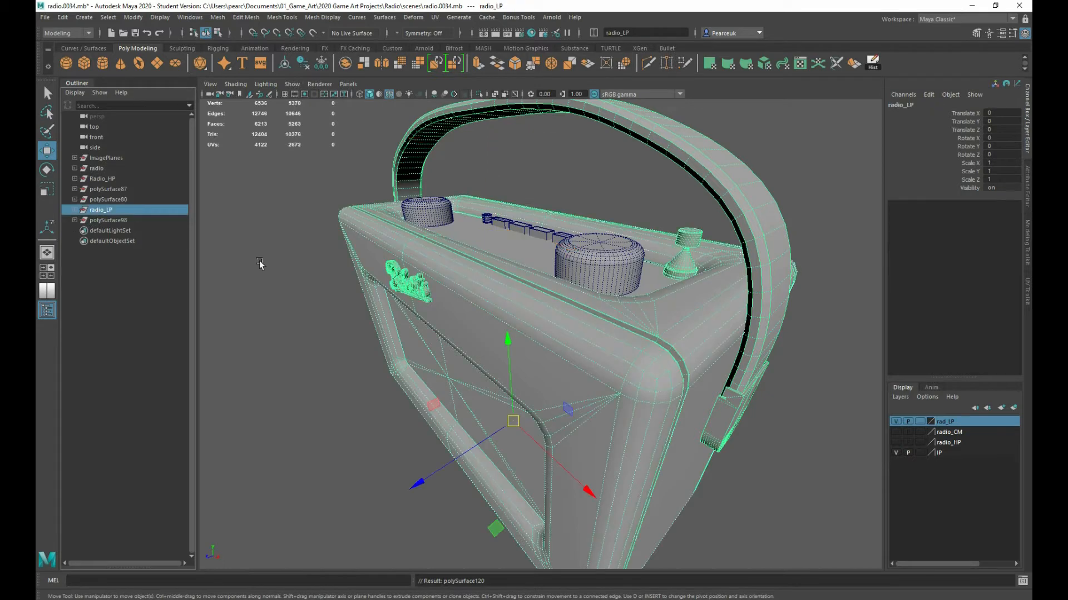
Step: Parent polySurface98 under radio_LP in the Outliner
{"action": "left_click", "coordinate": [108, 220]}
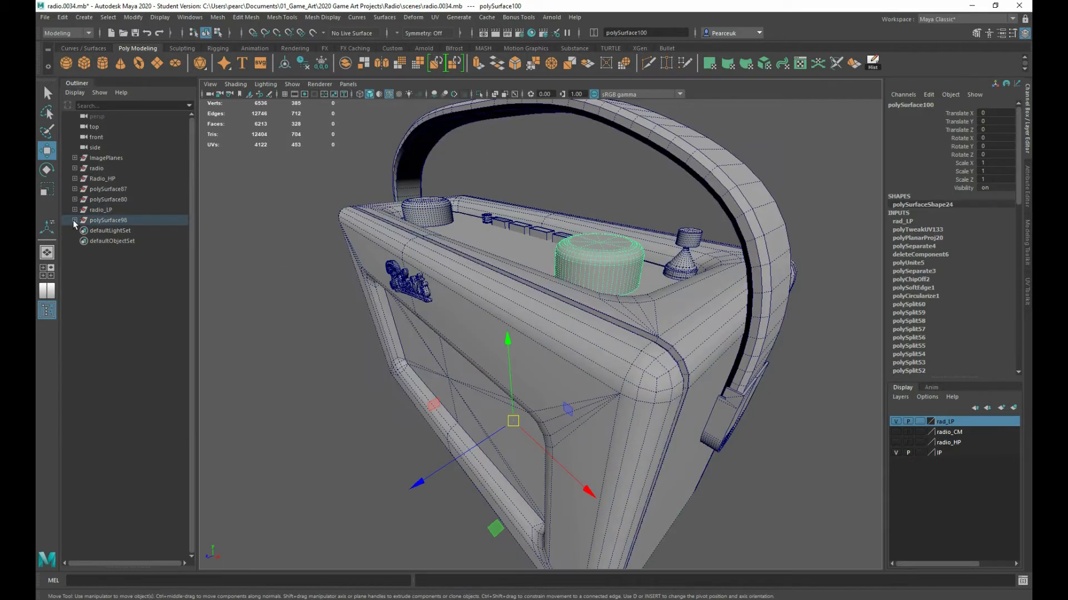
{"action": "left_click", "coordinate": [108, 220]}
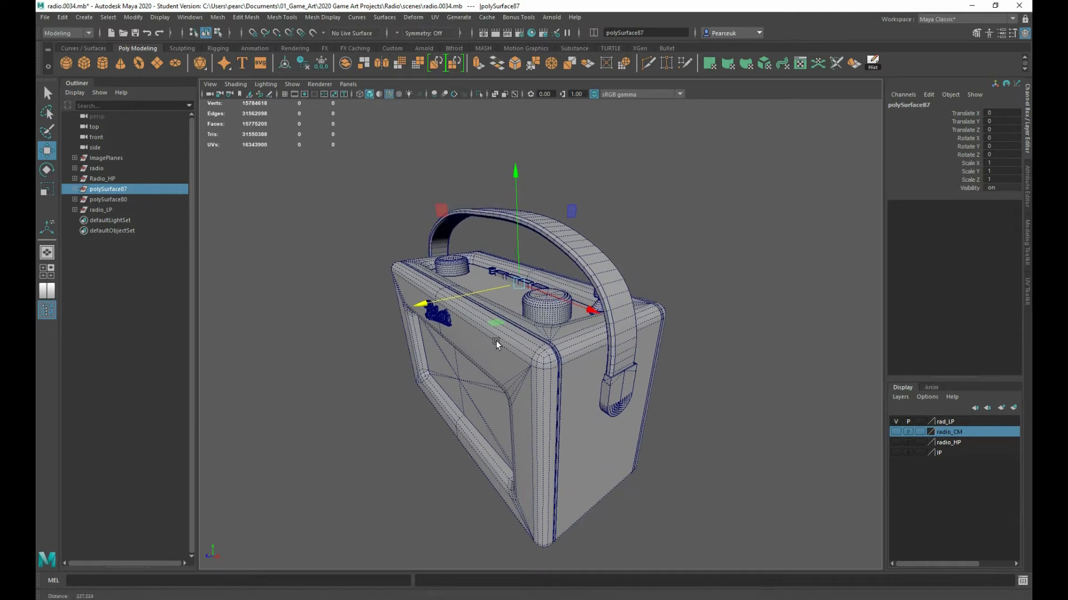
Step: Select the low-poly handle and raise it along Y above the radio body
{"action": "left_click", "coordinate": [101, 209]}
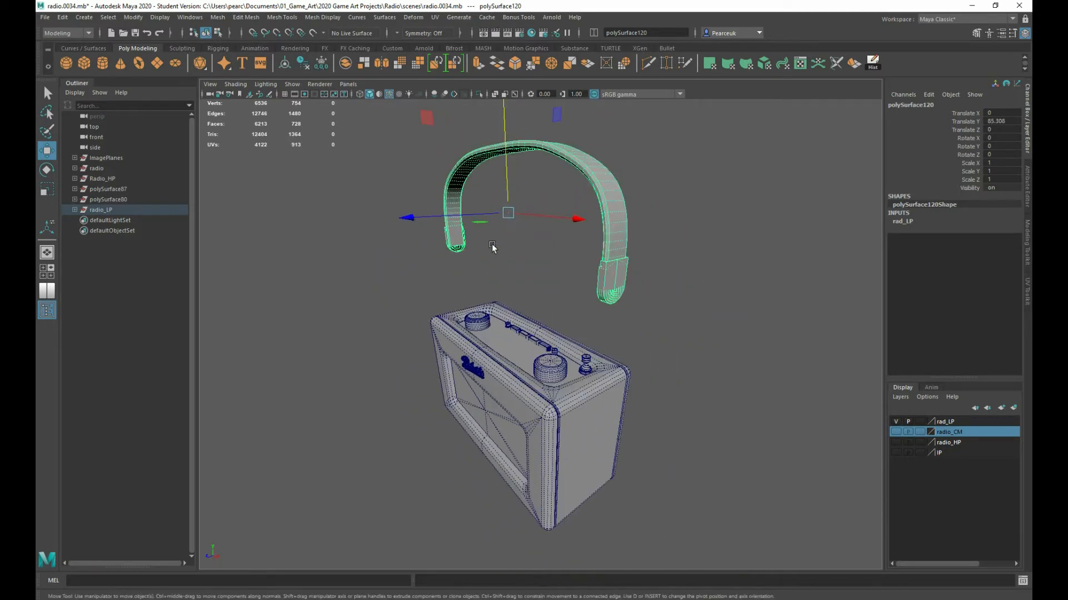
{"action": "left_click_drag", "start_coordinate": [507, 213], "coordinate": [506, 156]}
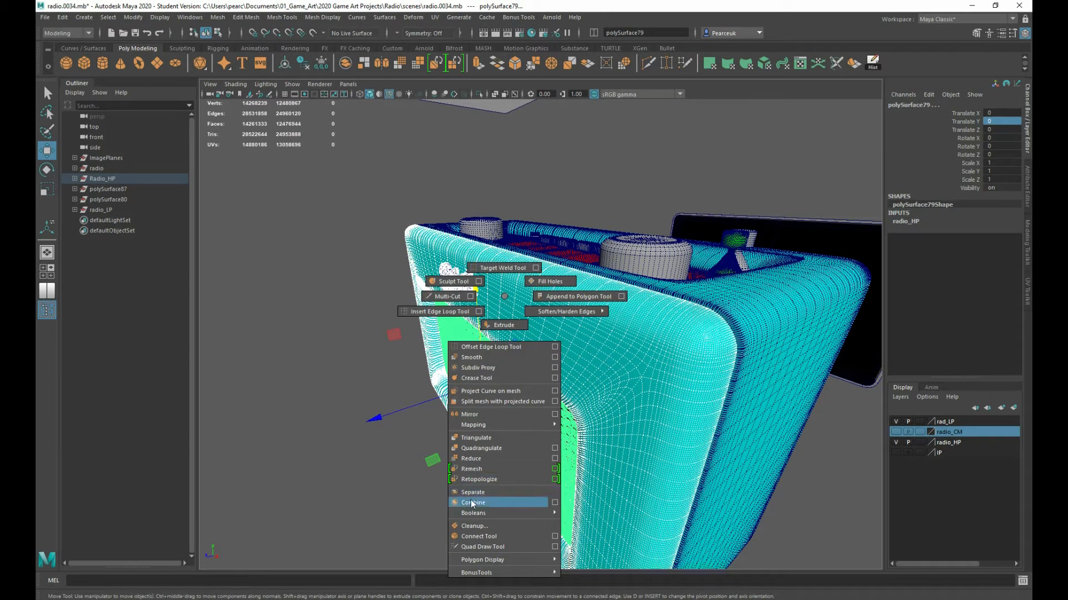
Step: Combine the selected high-poly parts into polySurface124
{"action": "left_click", "coordinate": [473, 503]}
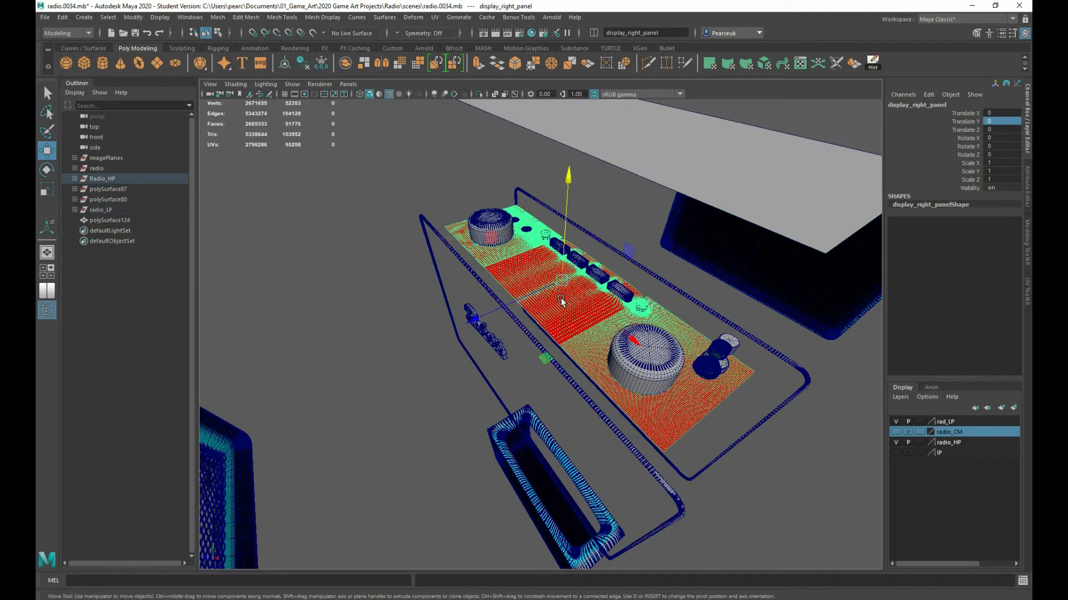
Step: View low-poly knob polySurface110 from the top camera and shift it about 5.62 along Z
{"action": "left_click", "coordinate": [1001, 121]}
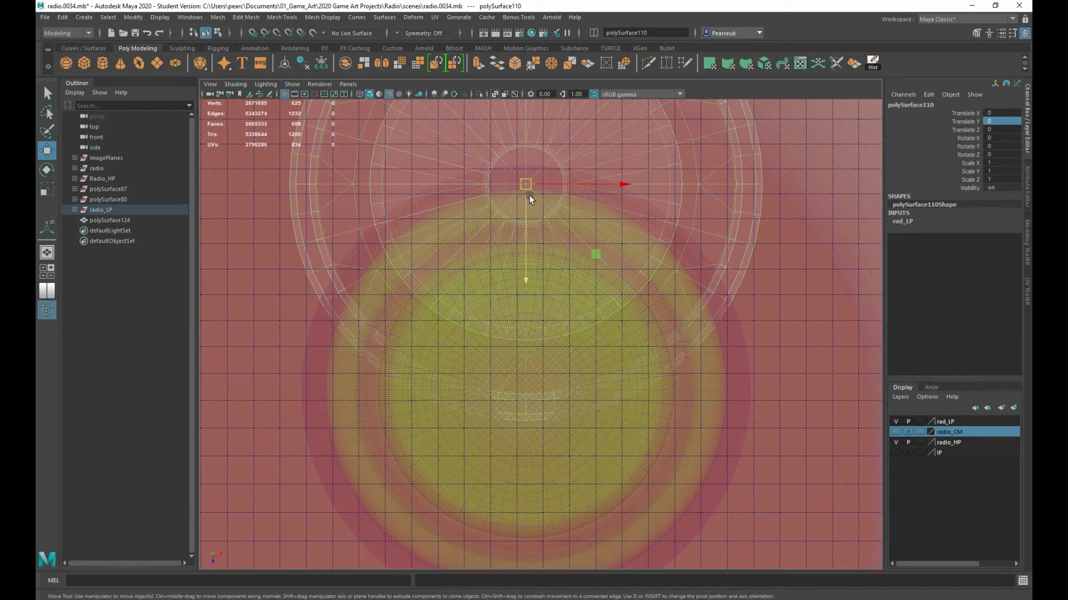
{"action": "left_click_drag", "start_coordinate": [526, 185], "coordinate": [521, 376]}
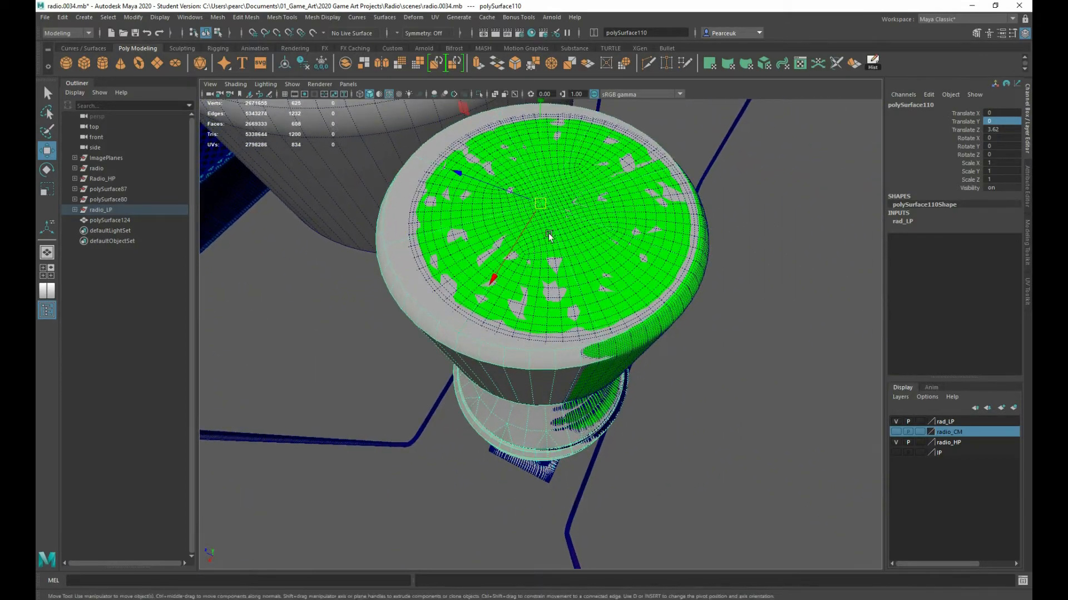
Step: Orbit around polySurface110 to inspect its vertex ring at the knob flare
{"action": "left_click_drag", "start_coordinate": [548, 235], "coordinate": [545, 211]}
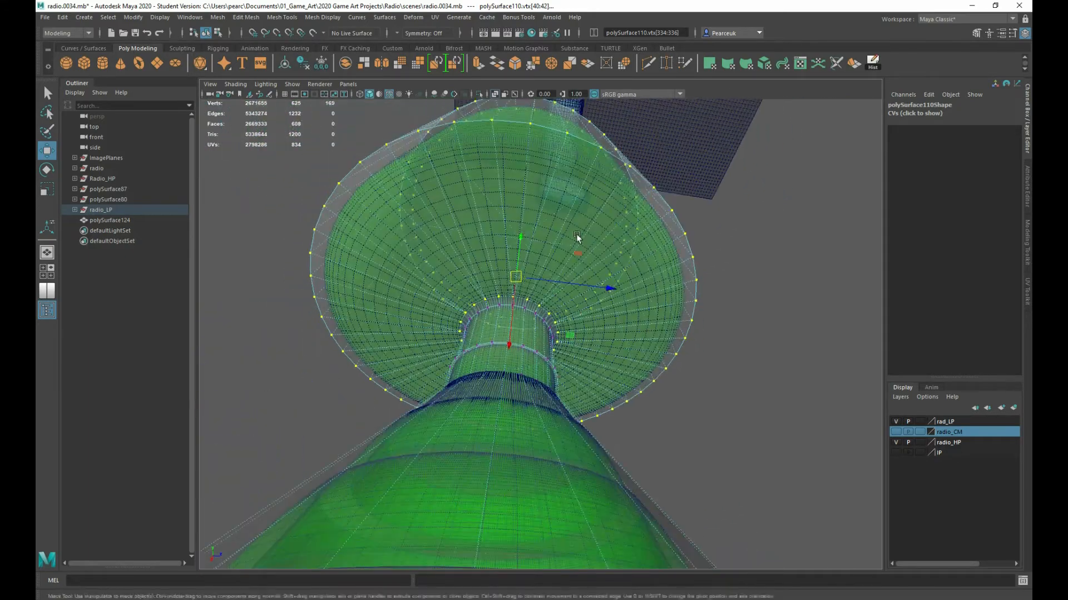
Step: Scale low-poly knob cap polySurface100 to about 0.946 to fit the high-poly speaker piece
{"action": "key", "text": "space"}
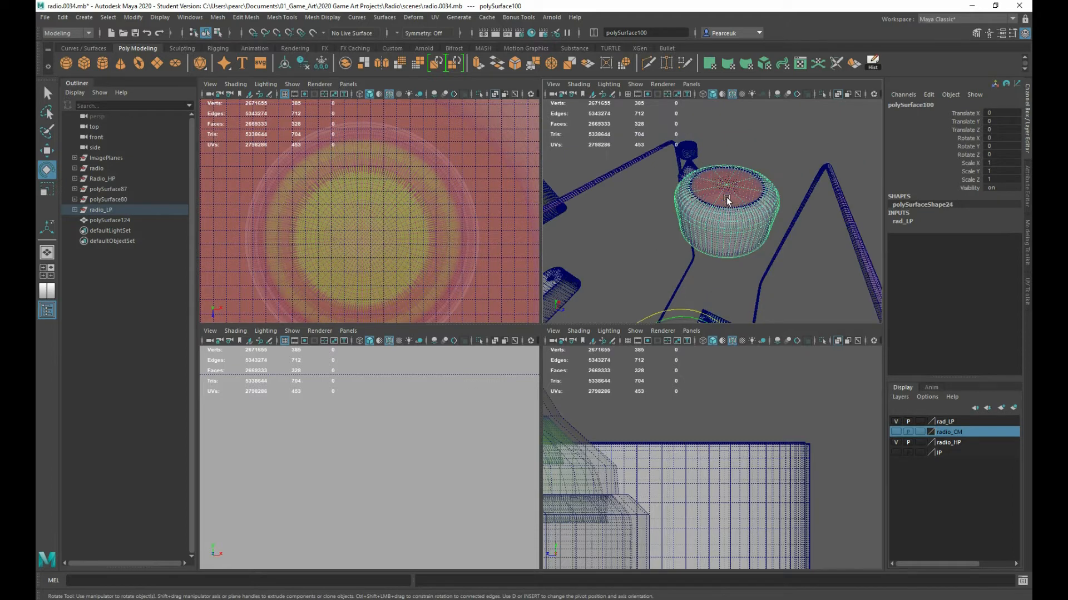
{"action": "left_click", "coordinate": [103, 179]}
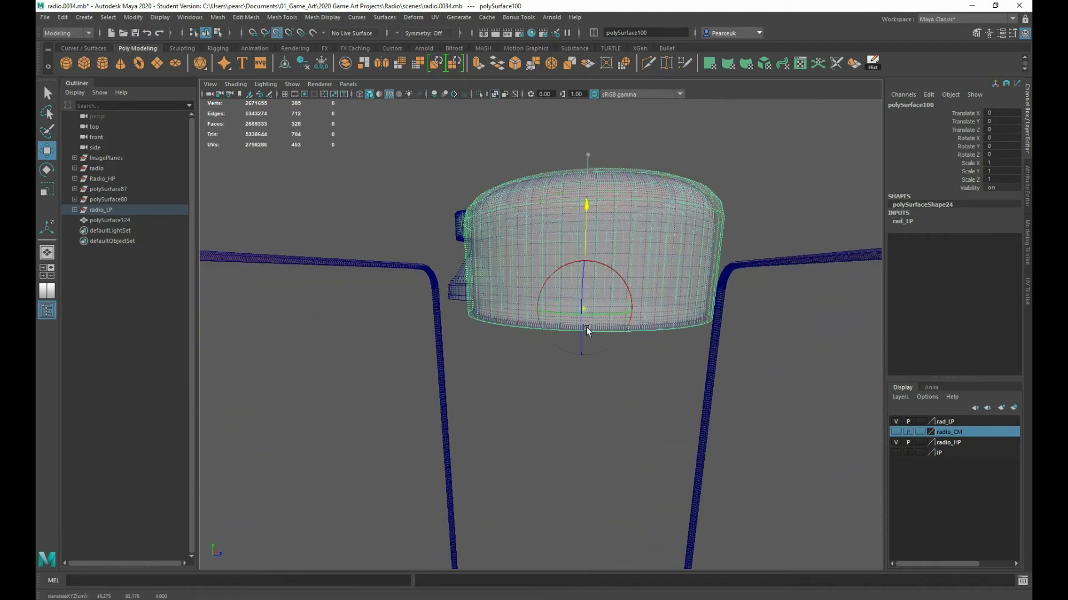
{"action": "left_click_drag", "start_coordinate": [587, 334], "coordinate": [671, 334]}
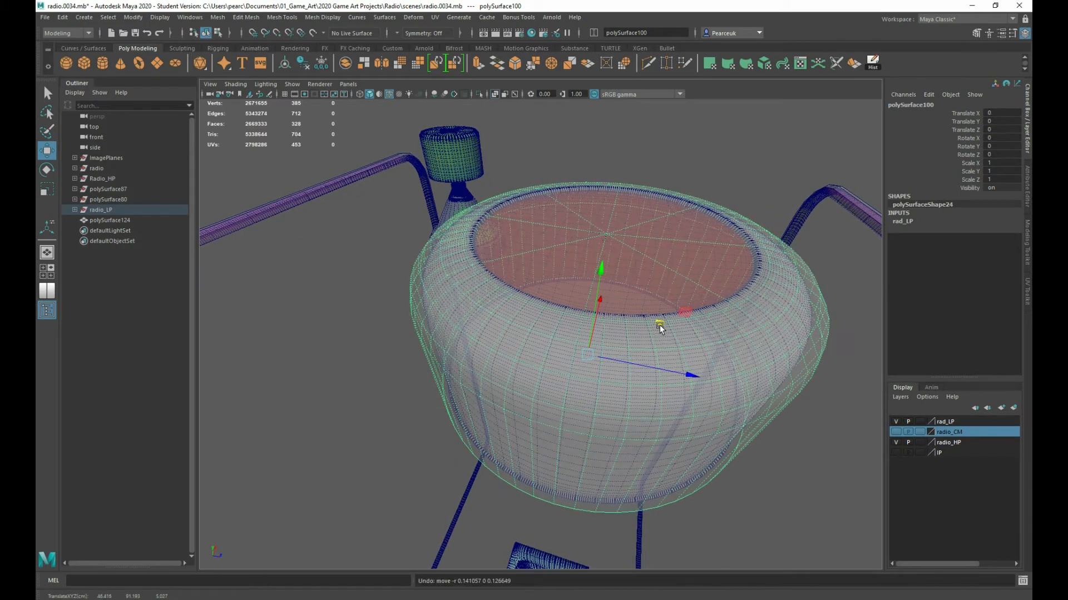
{"action": "left_click", "coordinate": [46, 189]}
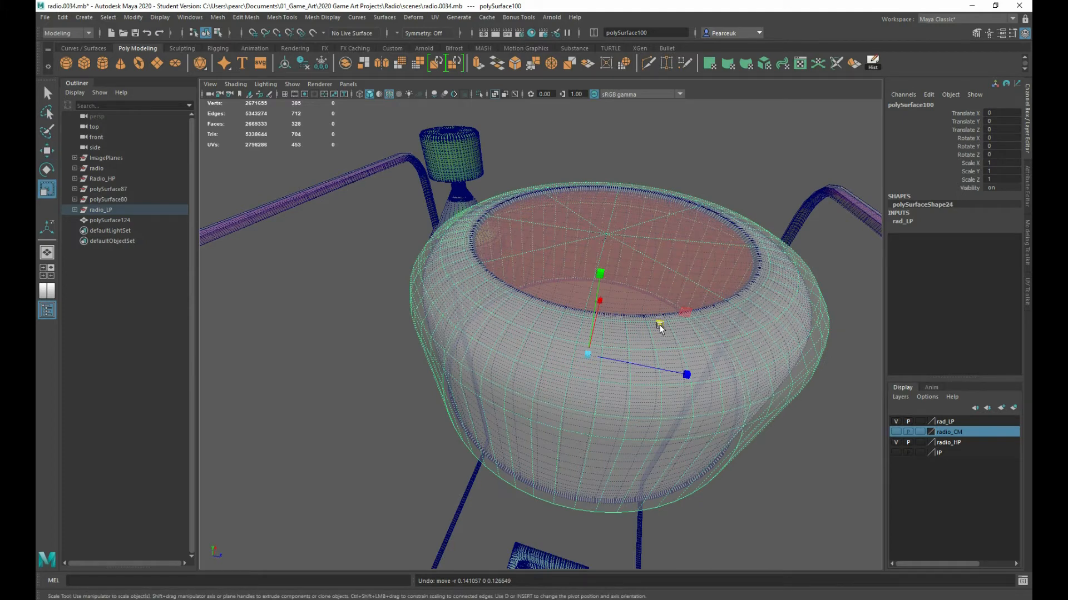
{"action": "left_click_drag", "start_coordinate": [686, 374], "coordinate": [680, 373]}
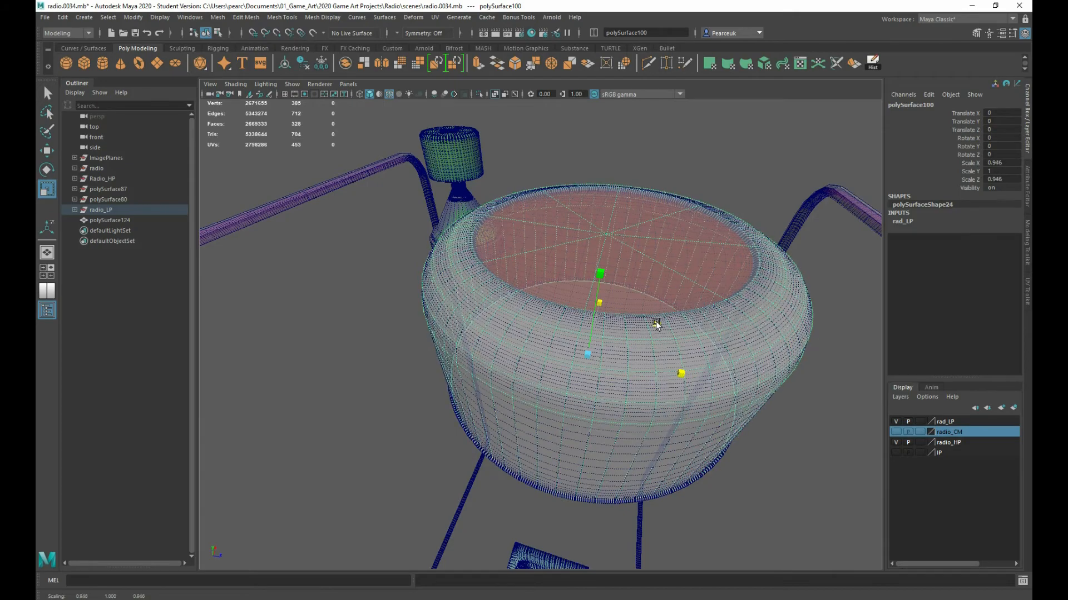
{"action": "left_click_drag", "start_coordinate": [654, 326], "coordinate": [779, 326]}
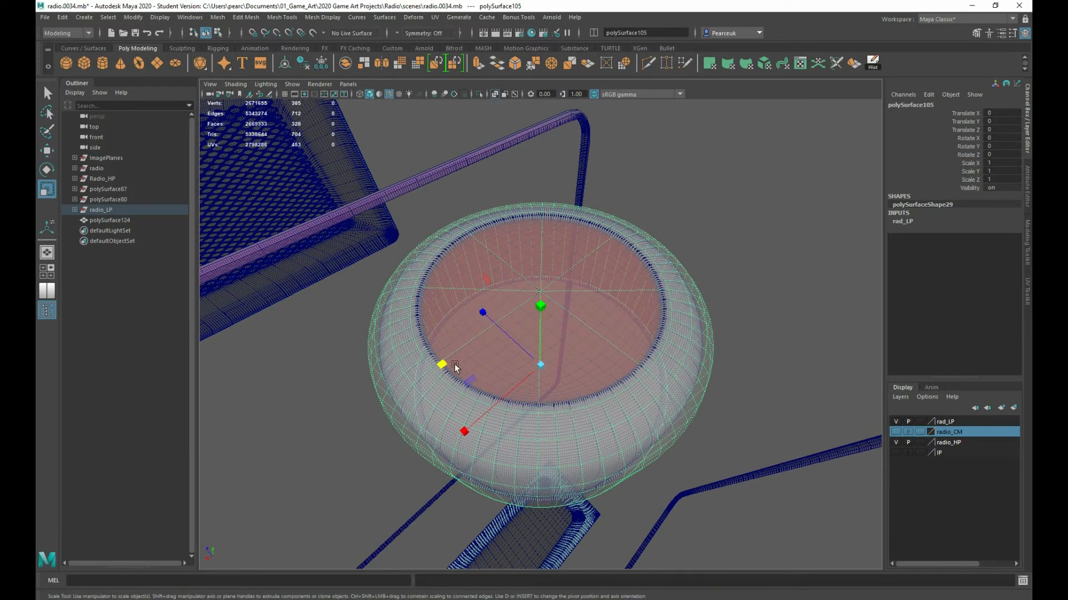
{"action": "left_click_drag", "start_coordinate": [455, 365], "coordinate": [448, 363]}
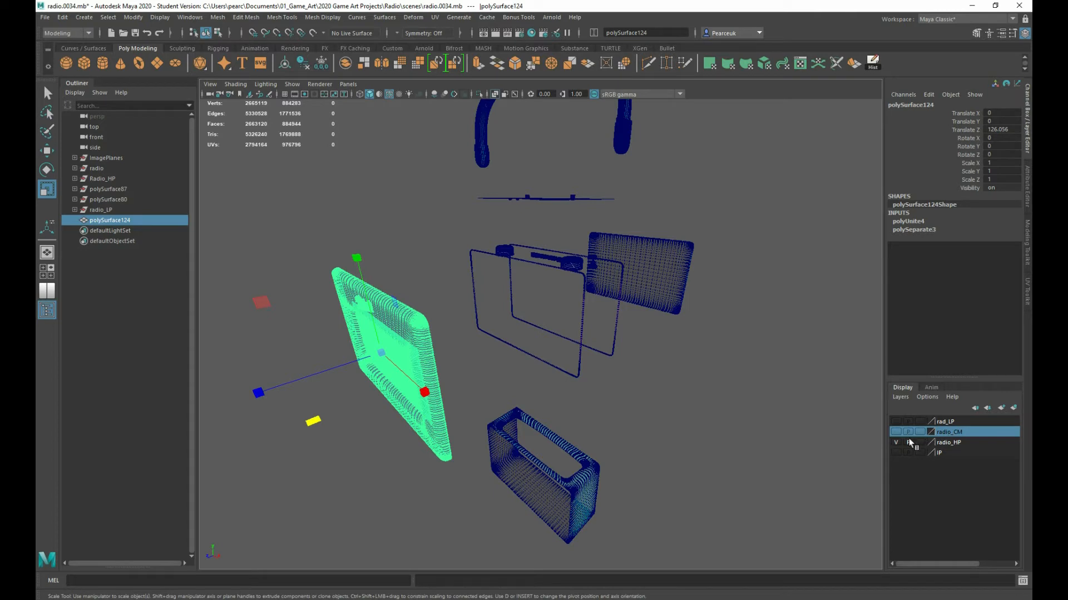
Step: Hide rad_LP, show radio_HP, and select all objects in the high-poly layer
{"action": "right_click", "coordinate": [948, 442]}
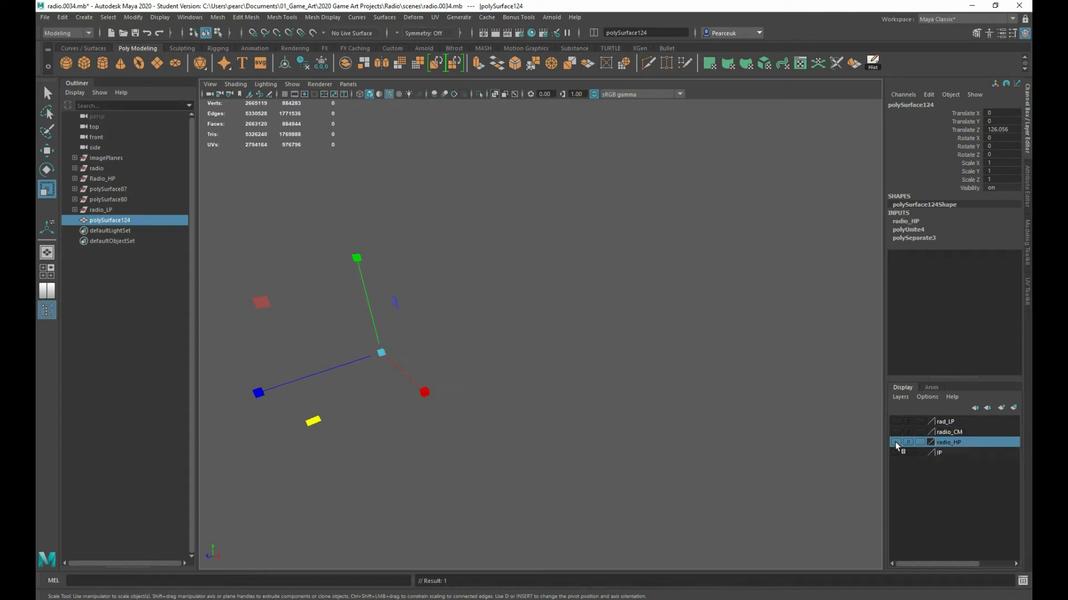
{"action": "left_click", "coordinate": [897, 443]}
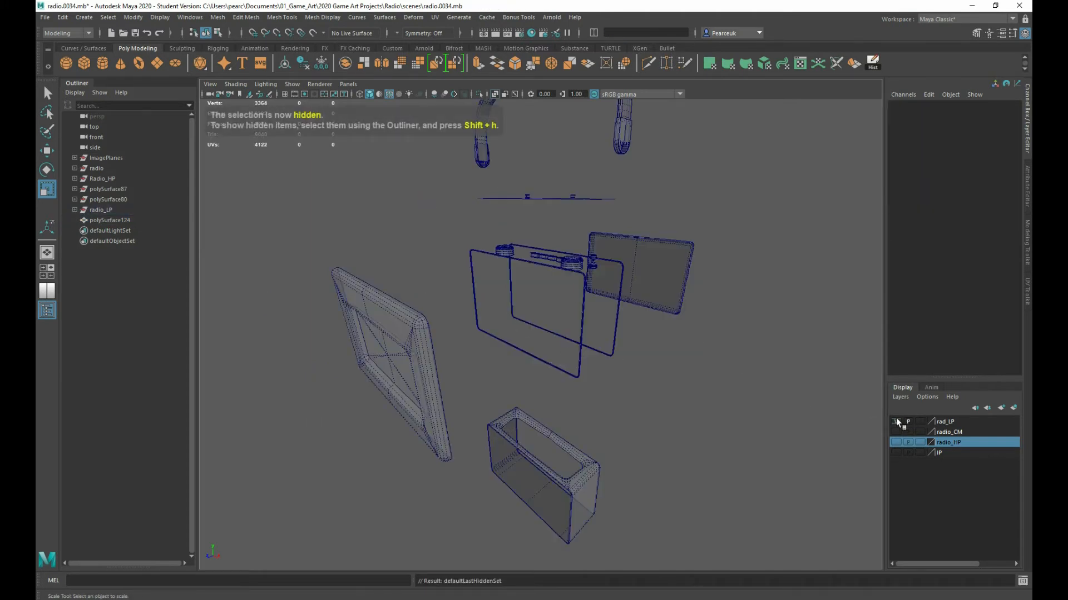
{"action": "left_click", "coordinate": [896, 443]}
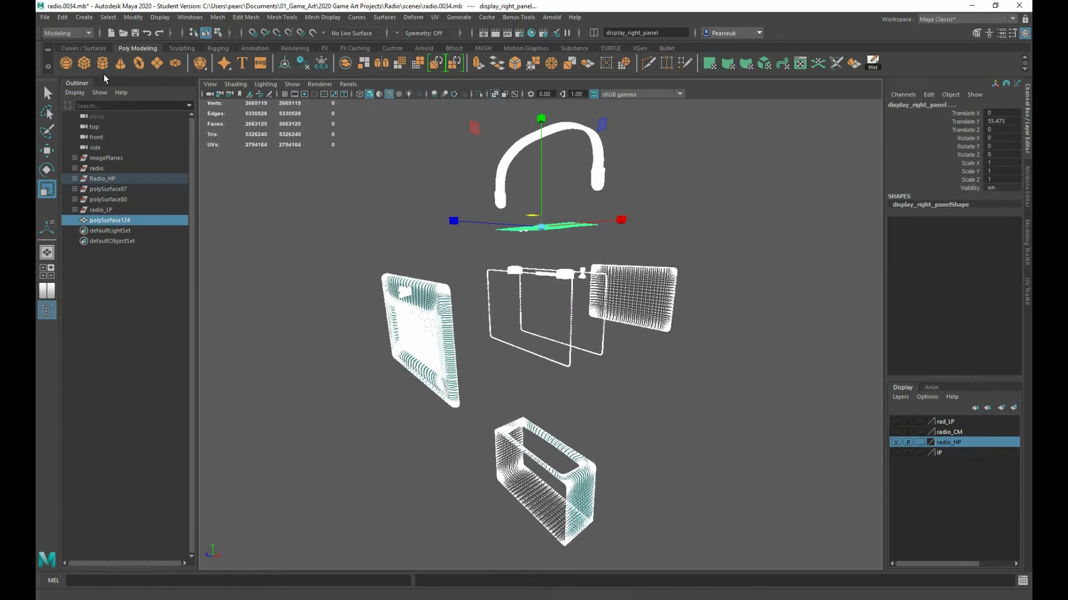
Step: Export the selection over radio_hp_explodebake.fbx, confirming replacement and running the FBX export
{"action": "left_click", "coordinate": [45, 17]}
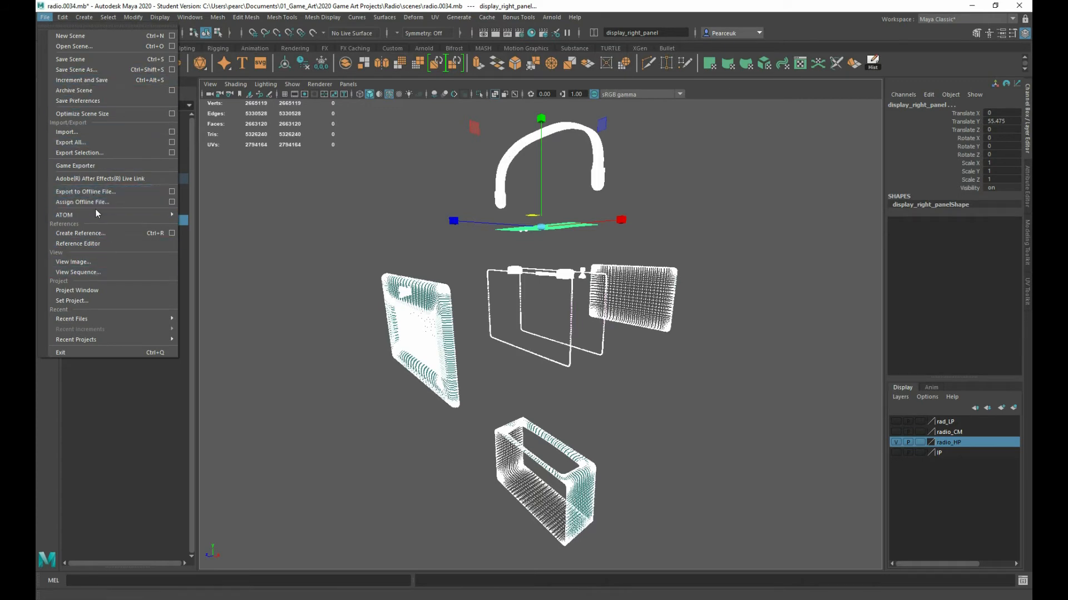
{"action": "mouse_move", "coordinate": [100, 178]}
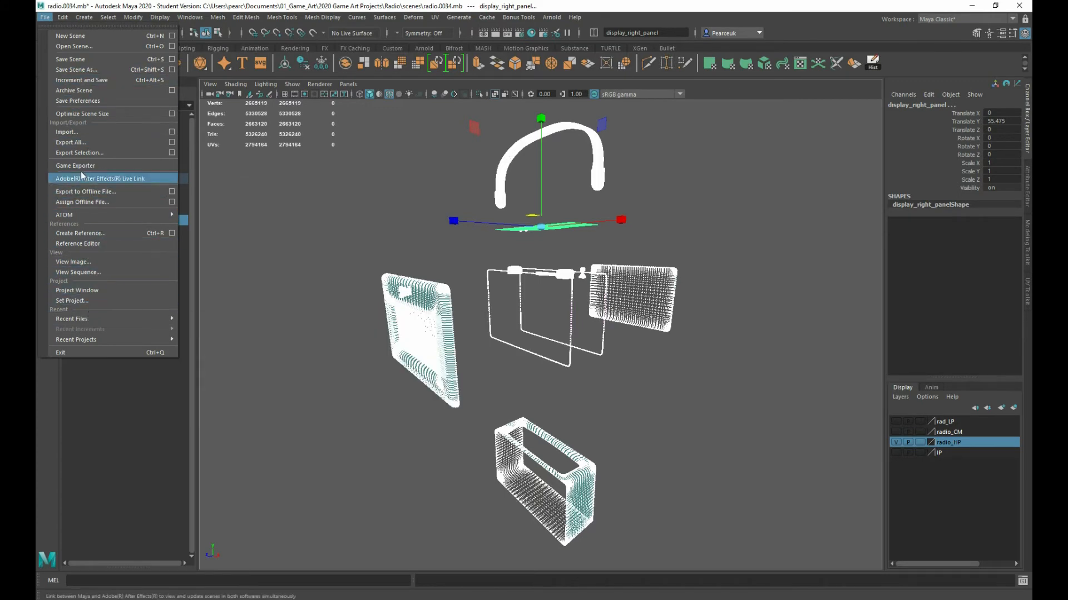
{"action": "left_click", "coordinate": [75, 142]}
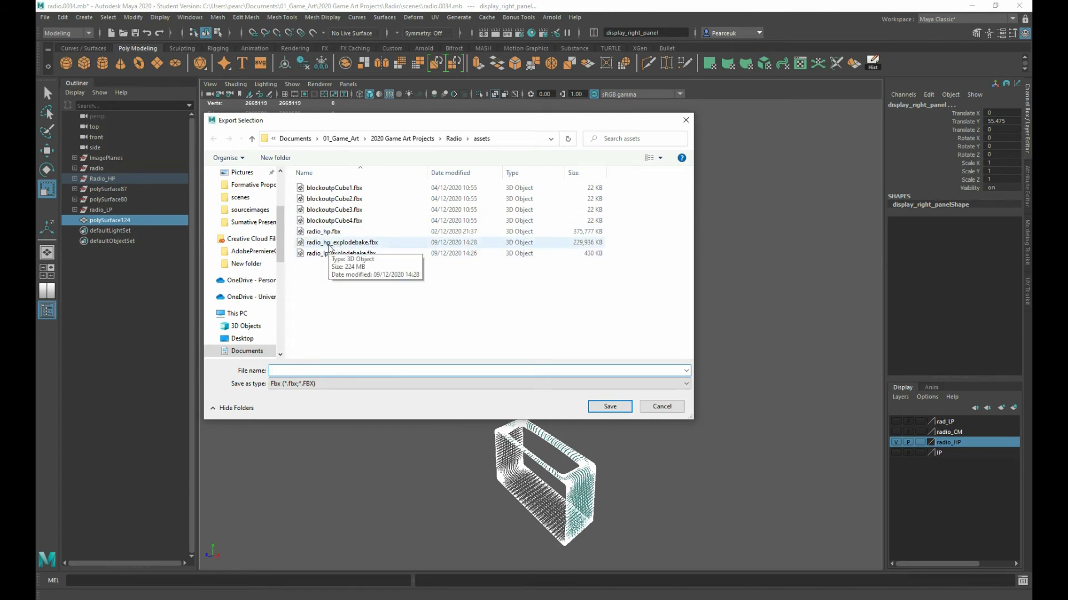
{"action": "left_click", "coordinate": [342, 242]}
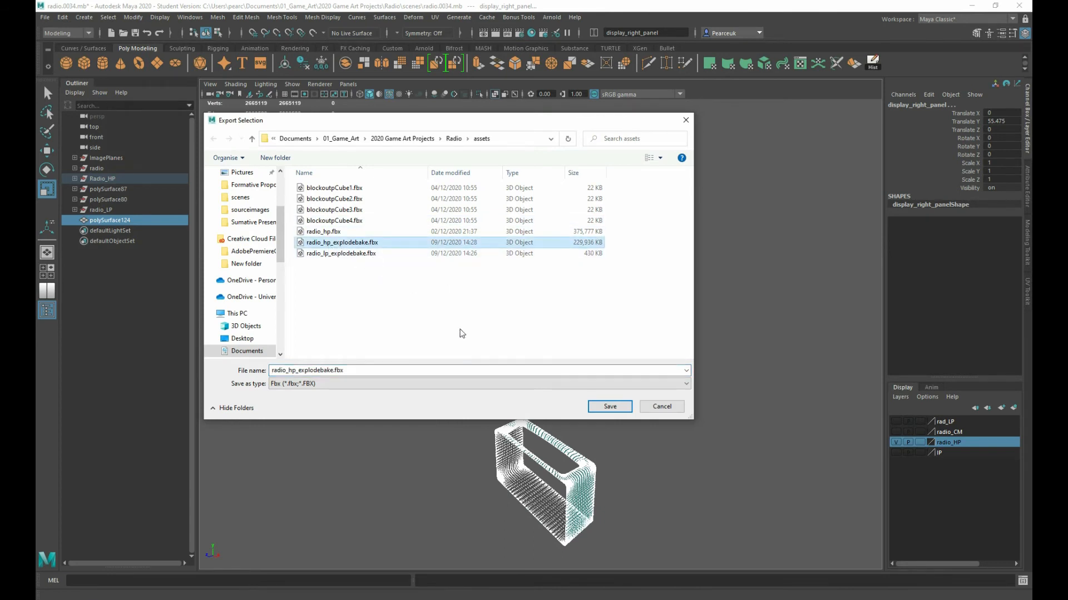
{"action": "left_click", "coordinate": [608, 406]}
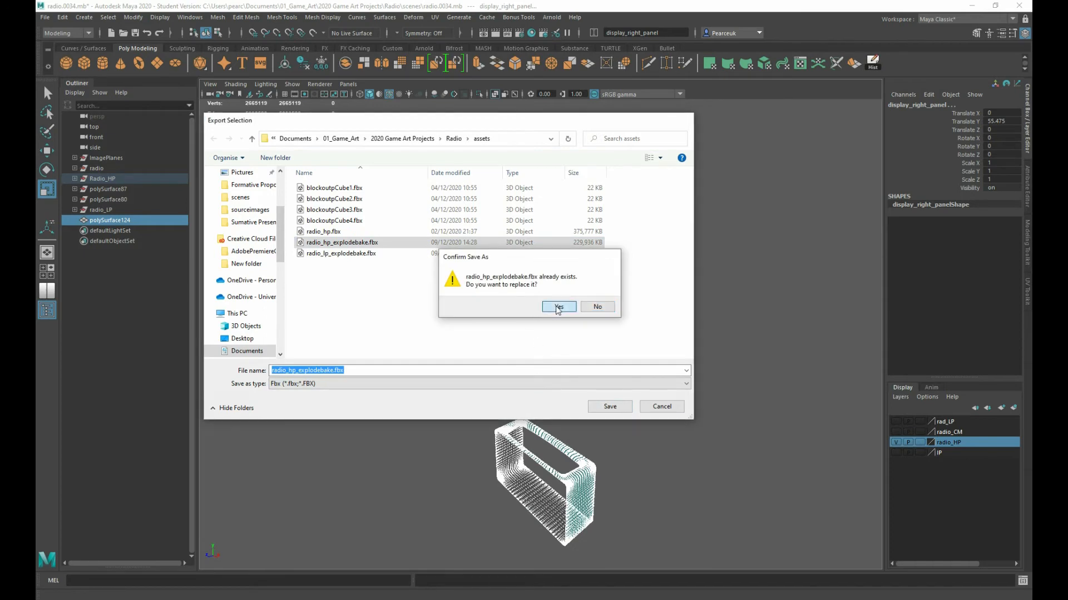
{"action": "left_click", "coordinate": [557, 307]}
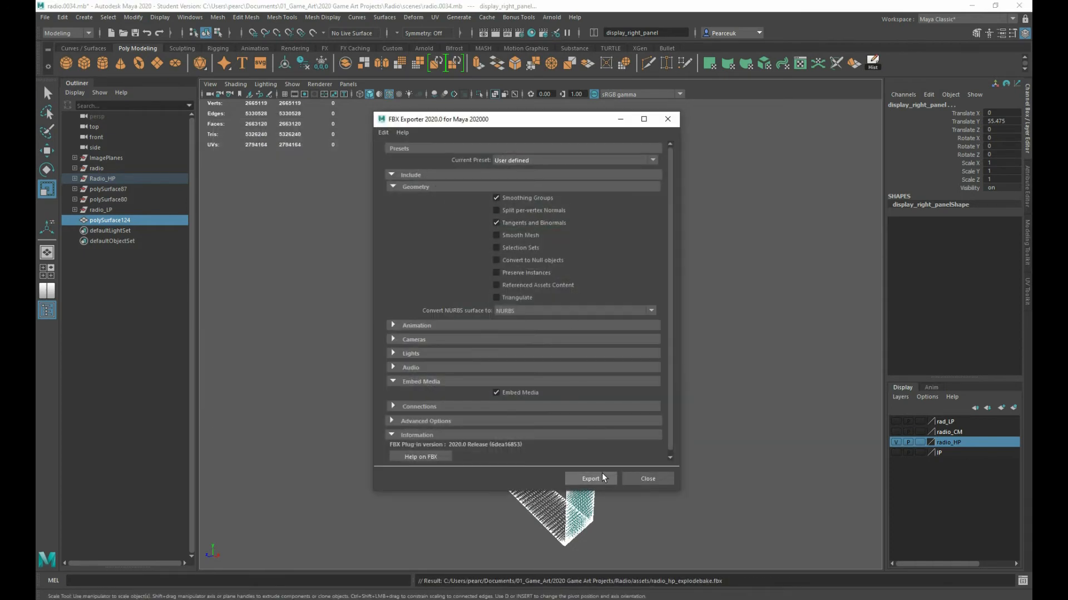
{"action": "left_click", "coordinate": [590, 479]}
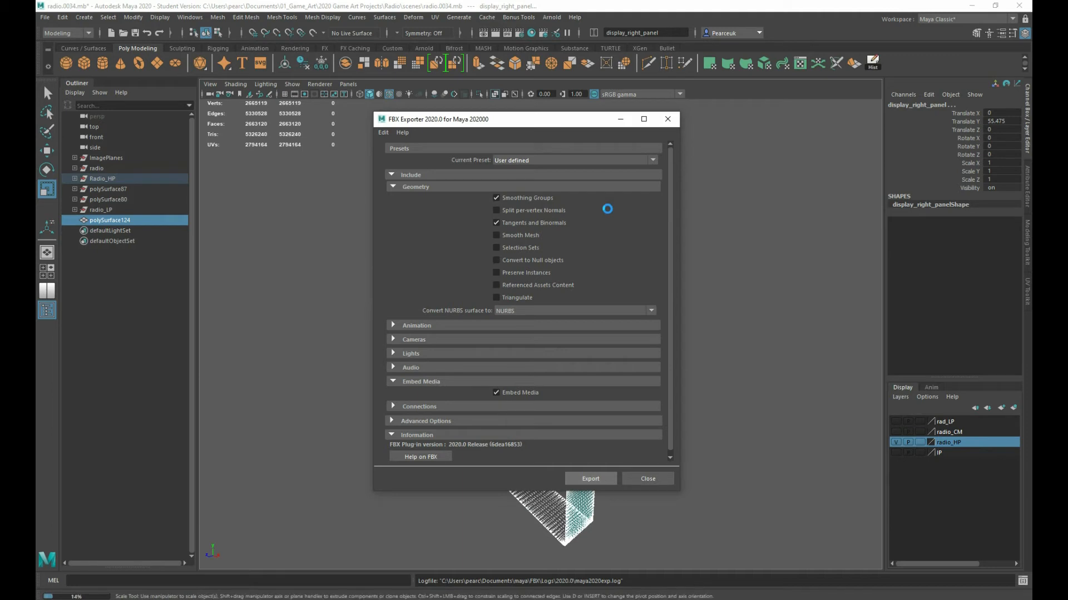
{"action": "left_click", "coordinate": [589, 478]}
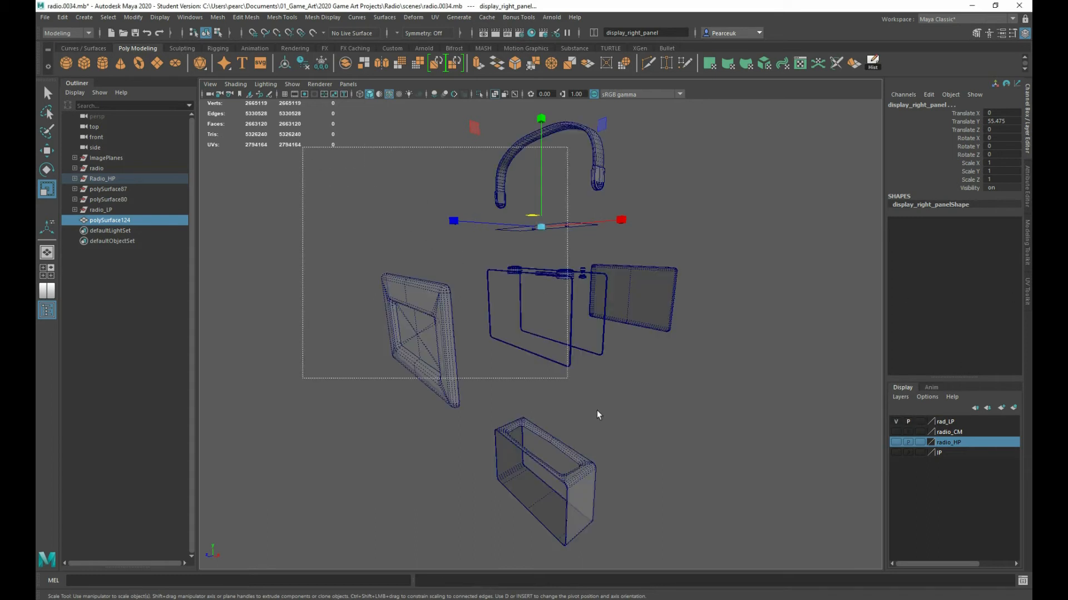
Step: Export the selected low-poly pieces over radio_lp_explodebake.fbx through the FBX Exporter
{"action": "left_click", "coordinate": [45, 18]}
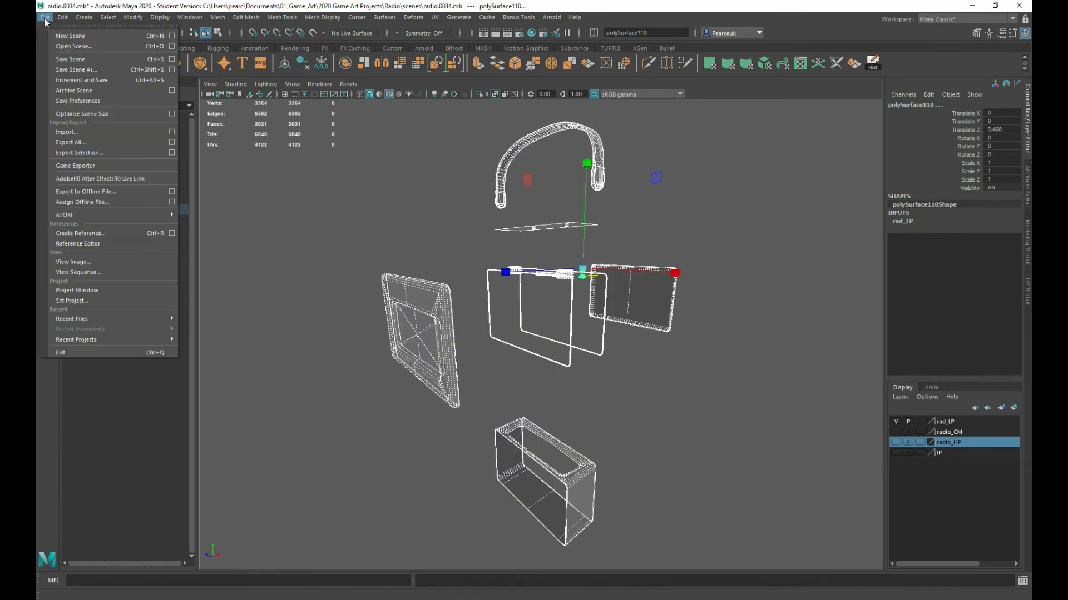
{"action": "left_click", "coordinate": [79, 152]}
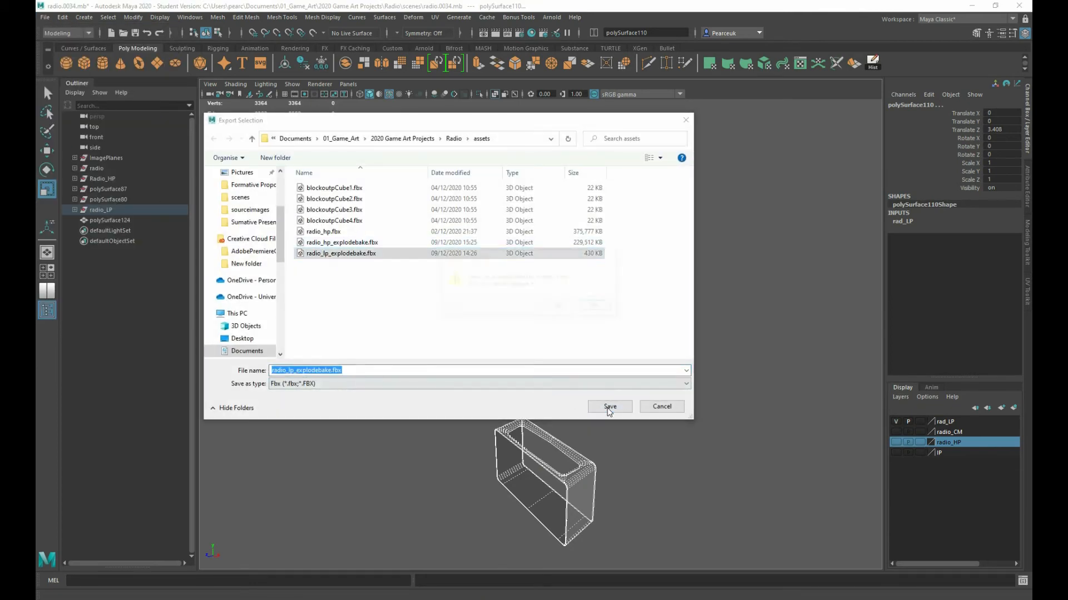
{"action": "left_click", "coordinate": [609, 407]}
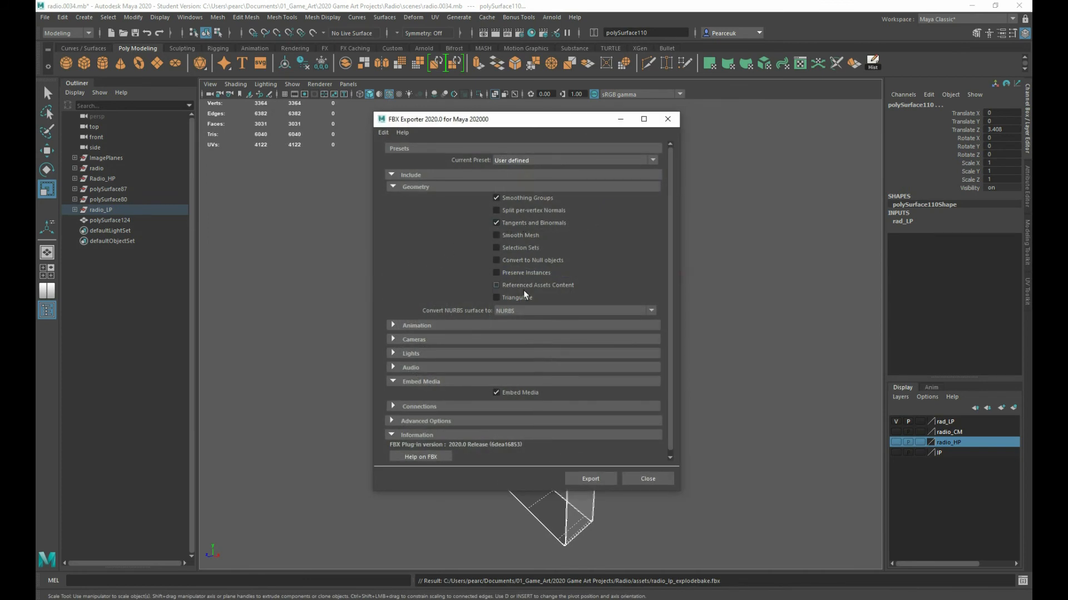
{"action": "left_click", "coordinate": [590, 479]}
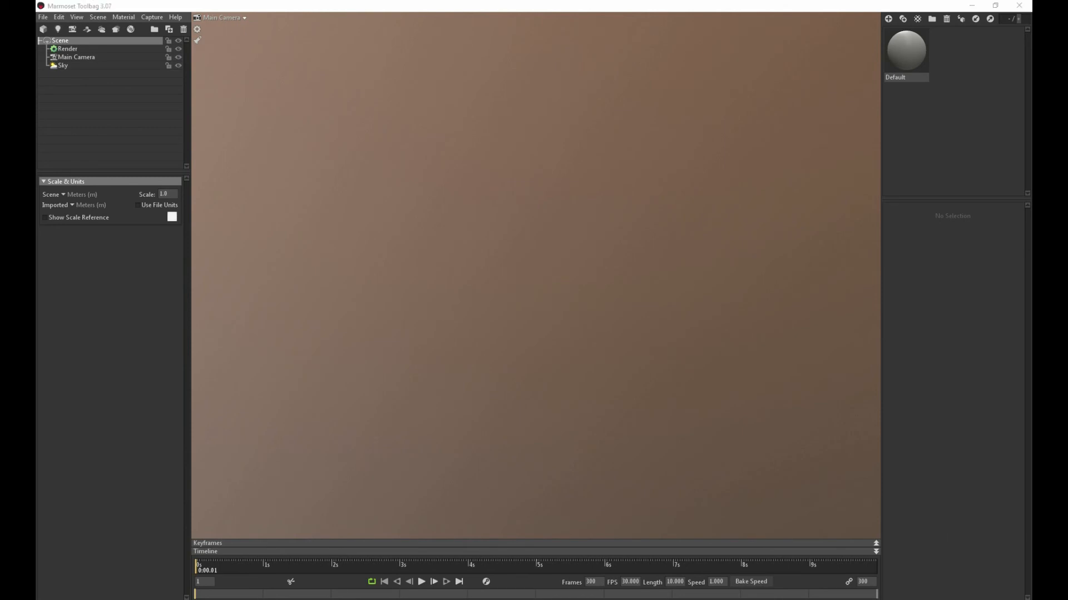
{"action": "mouse_move", "coordinate": [115, 116]}
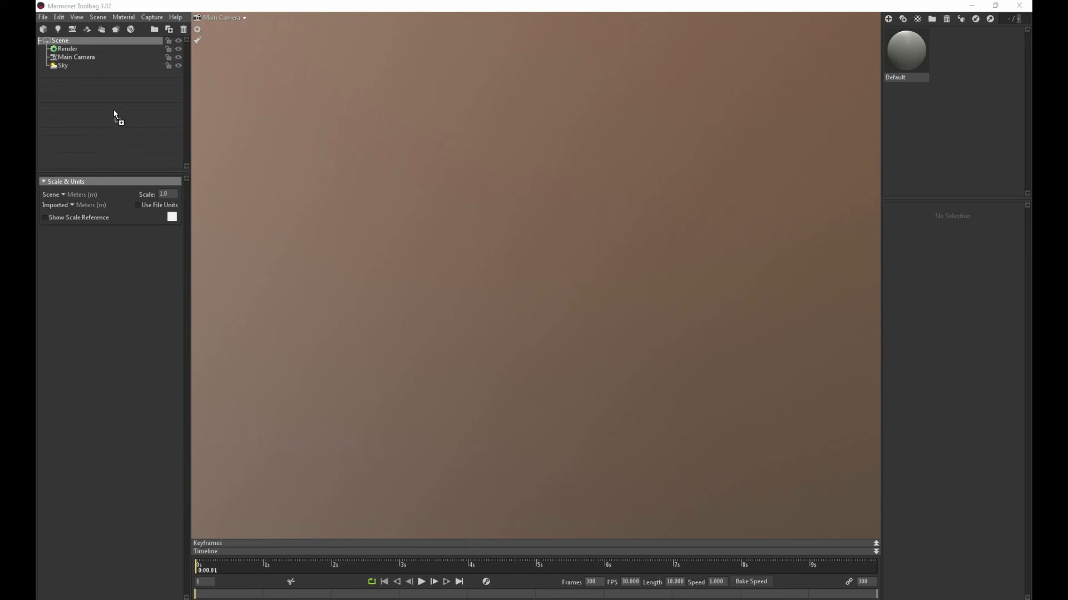